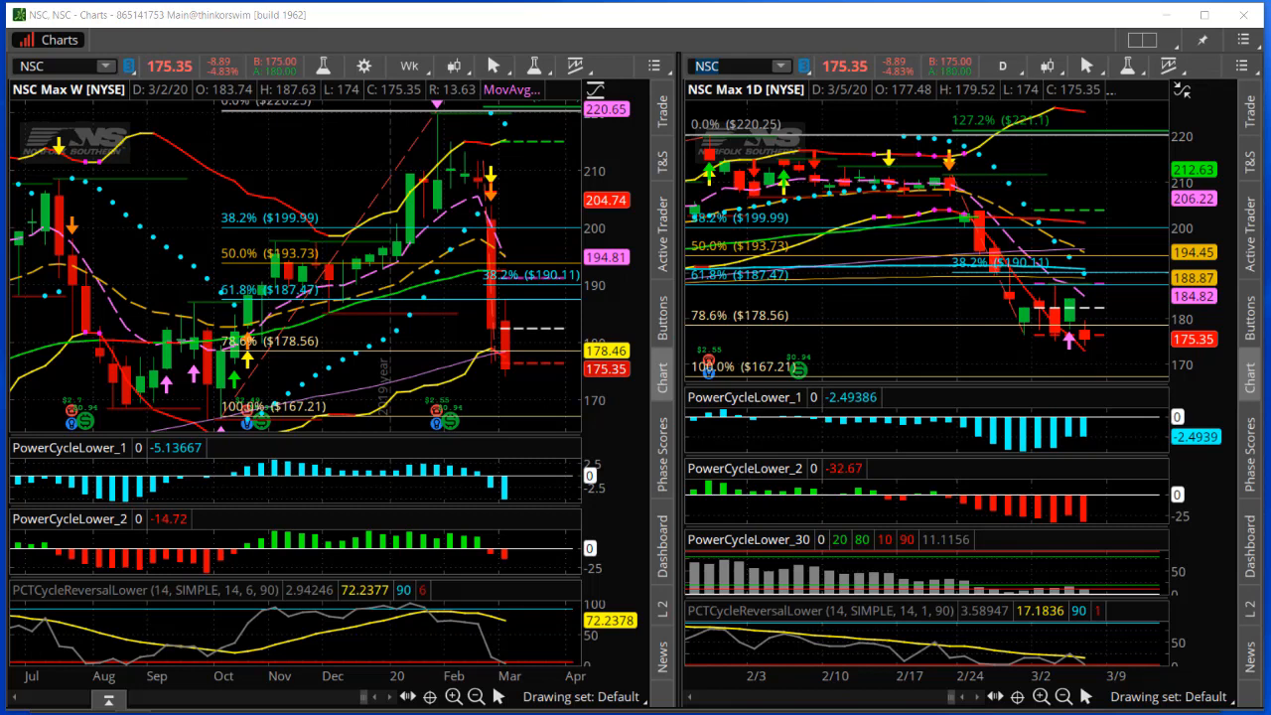
mouse_move(135, 161)
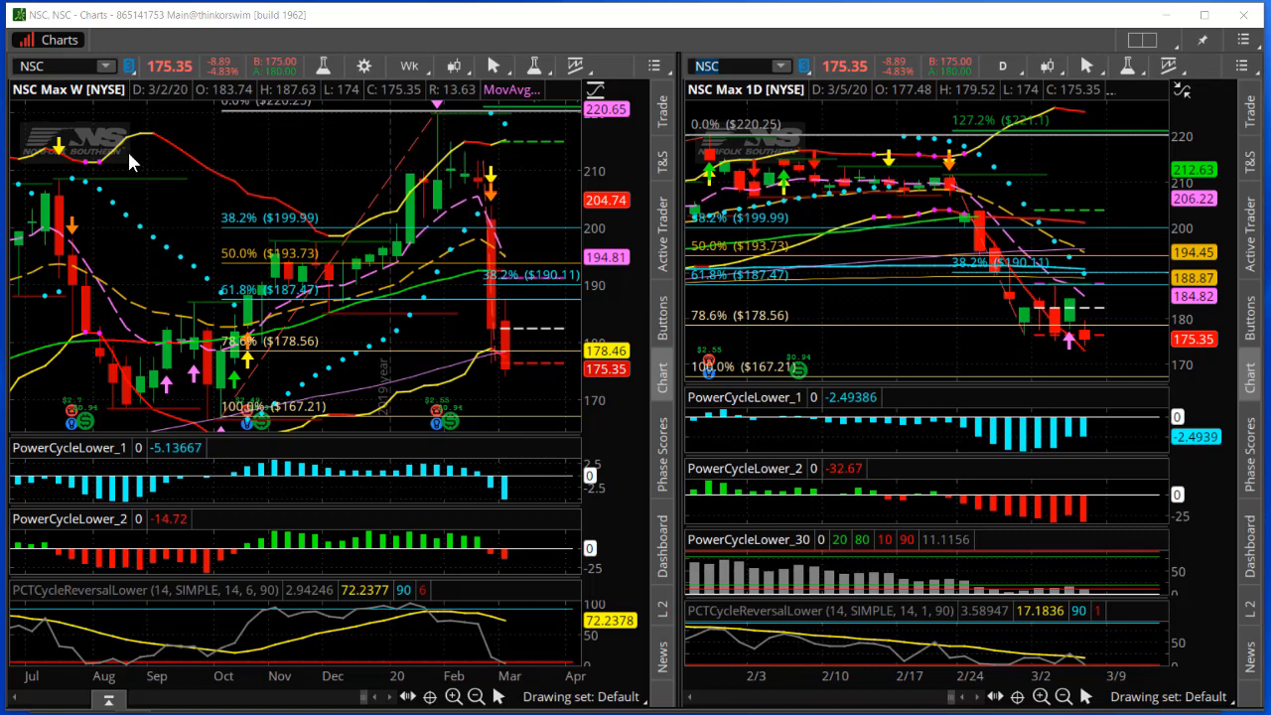
mouse_move(493, 274)
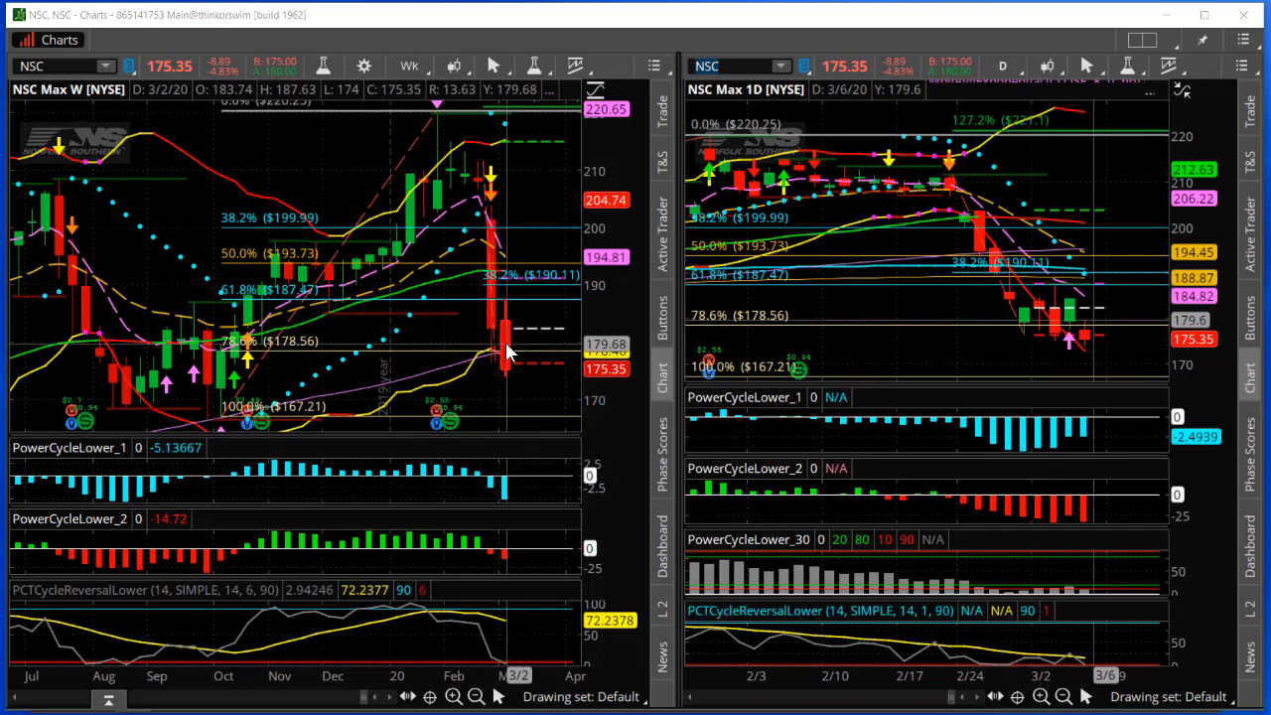
mouse_move(507, 357)
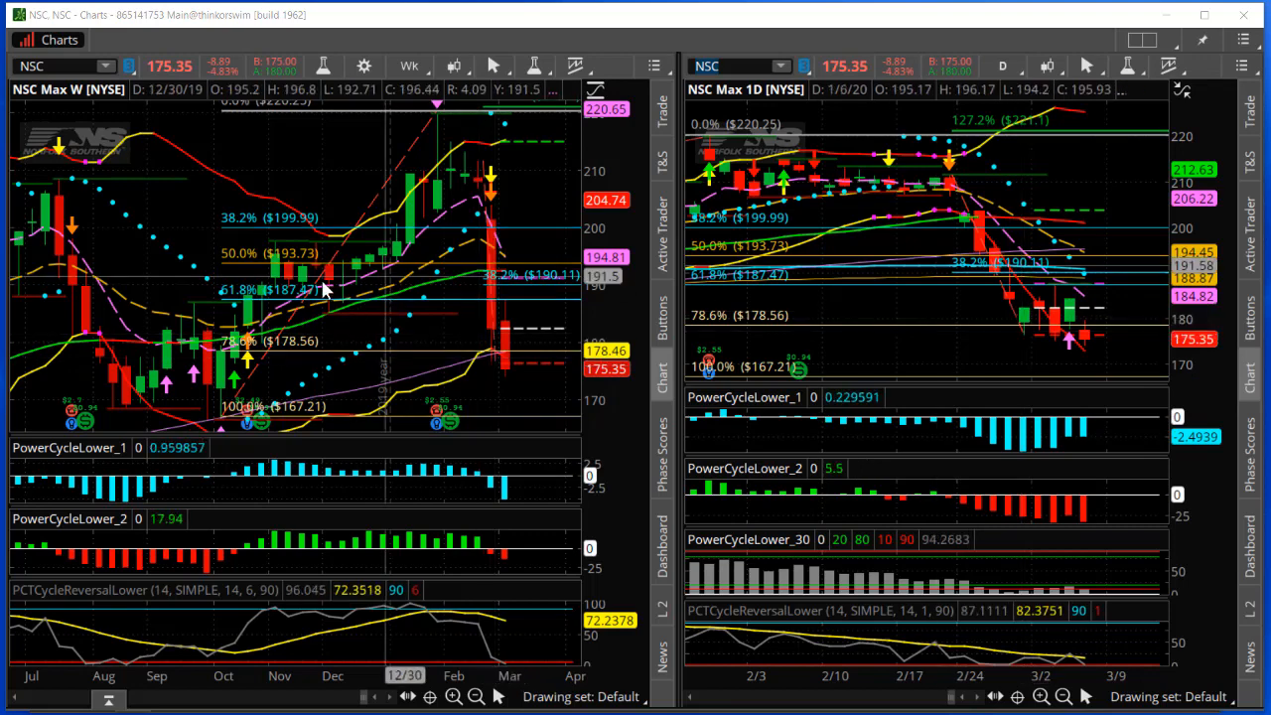
mouse_move(328, 288)
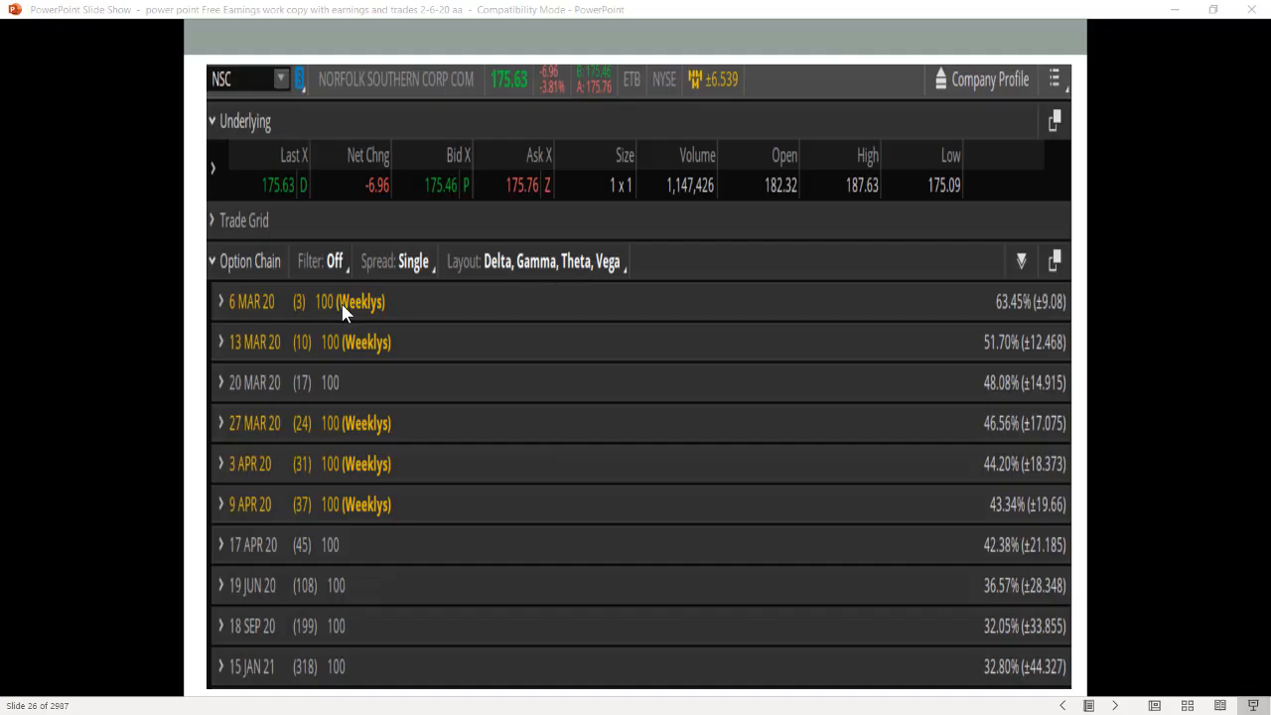
mouse_move(419, 310)
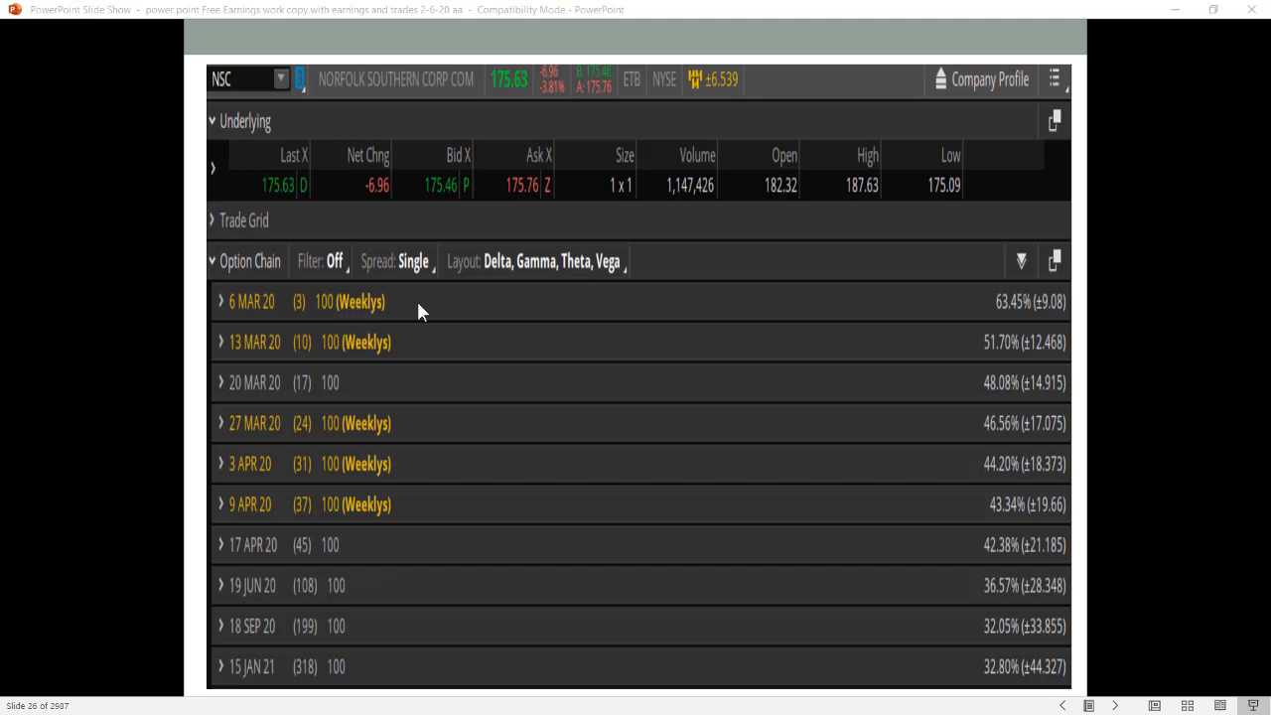
mouse_move(1004, 318)
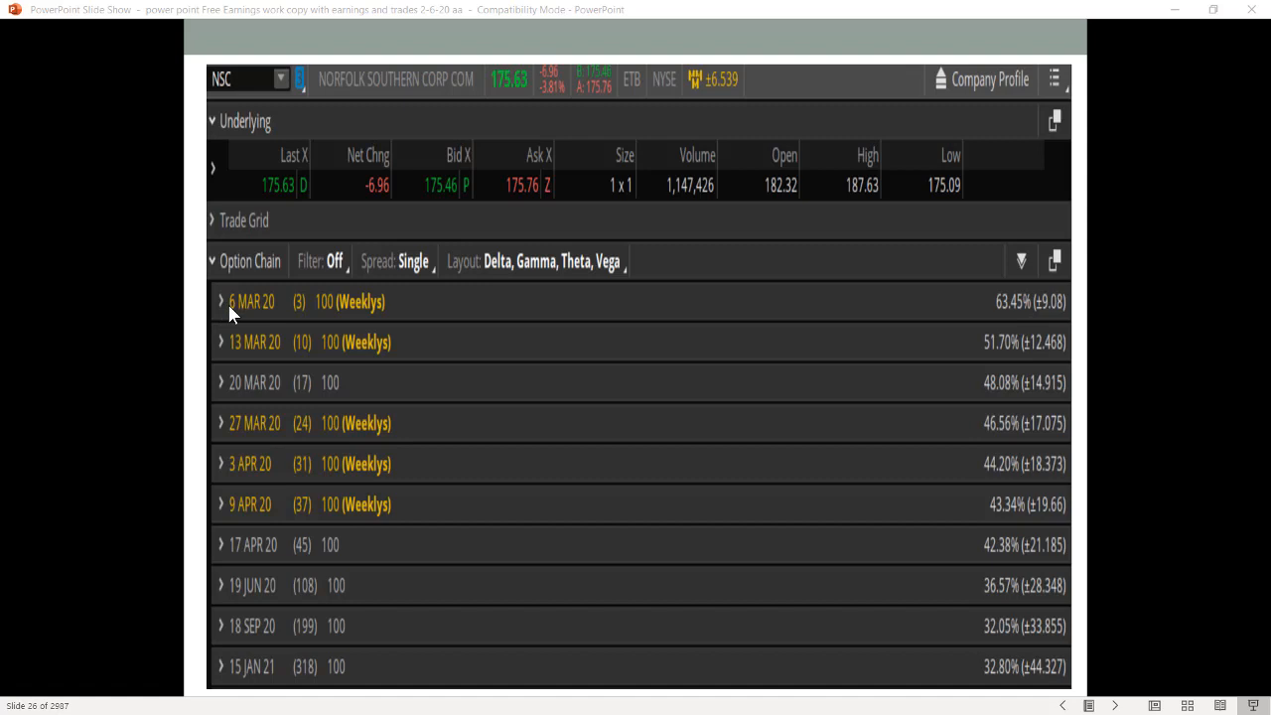
mouse_move(359, 333)
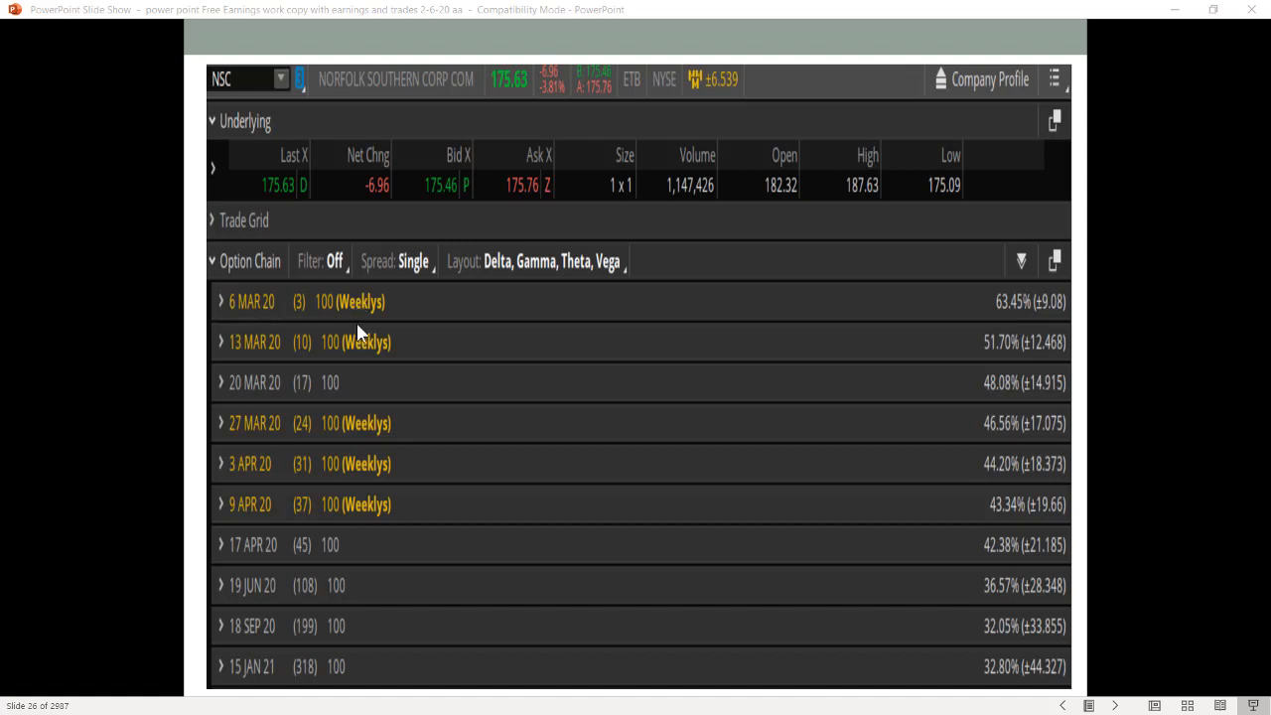
mouse_move(348, 389)
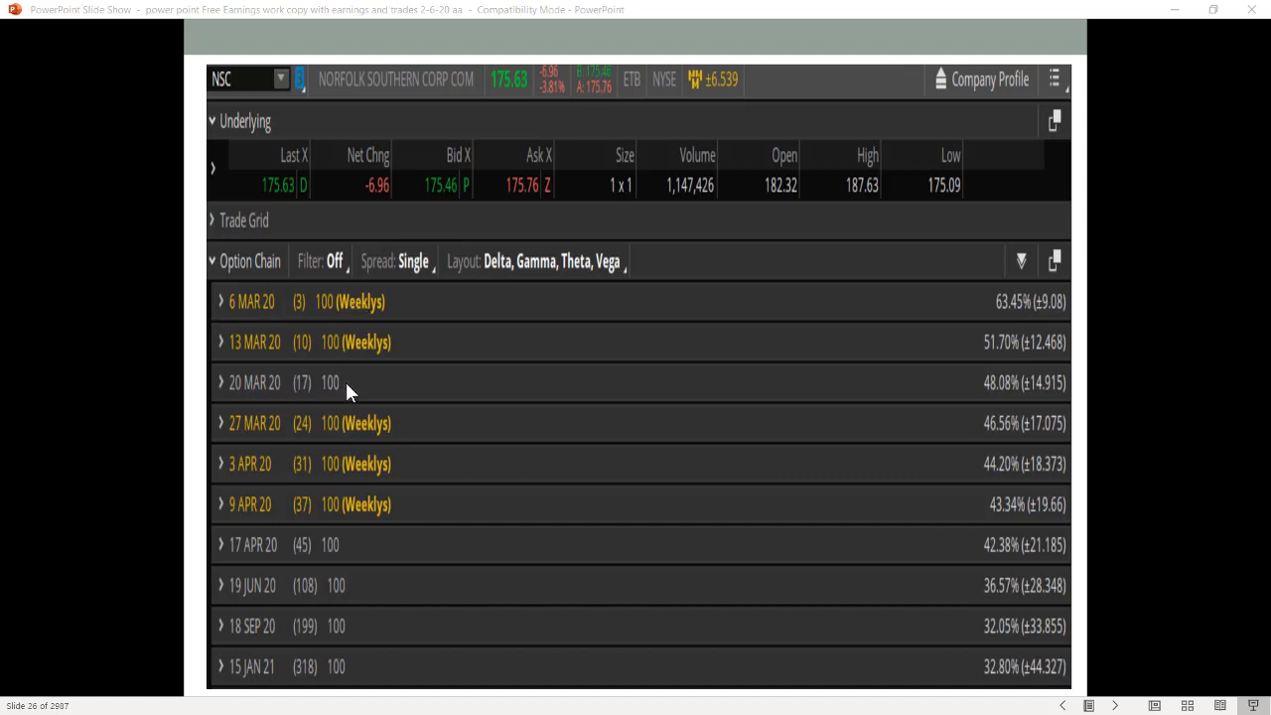
mouse_move(1009, 318)
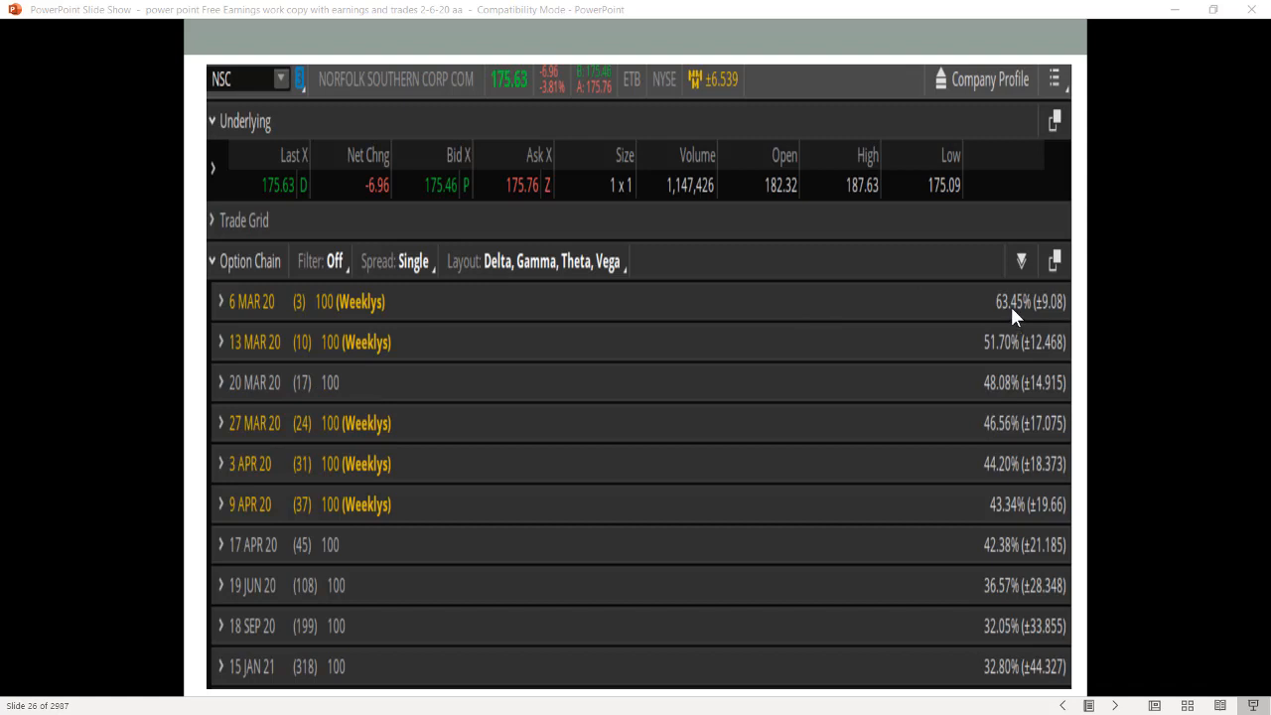
mouse_move(997, 395)
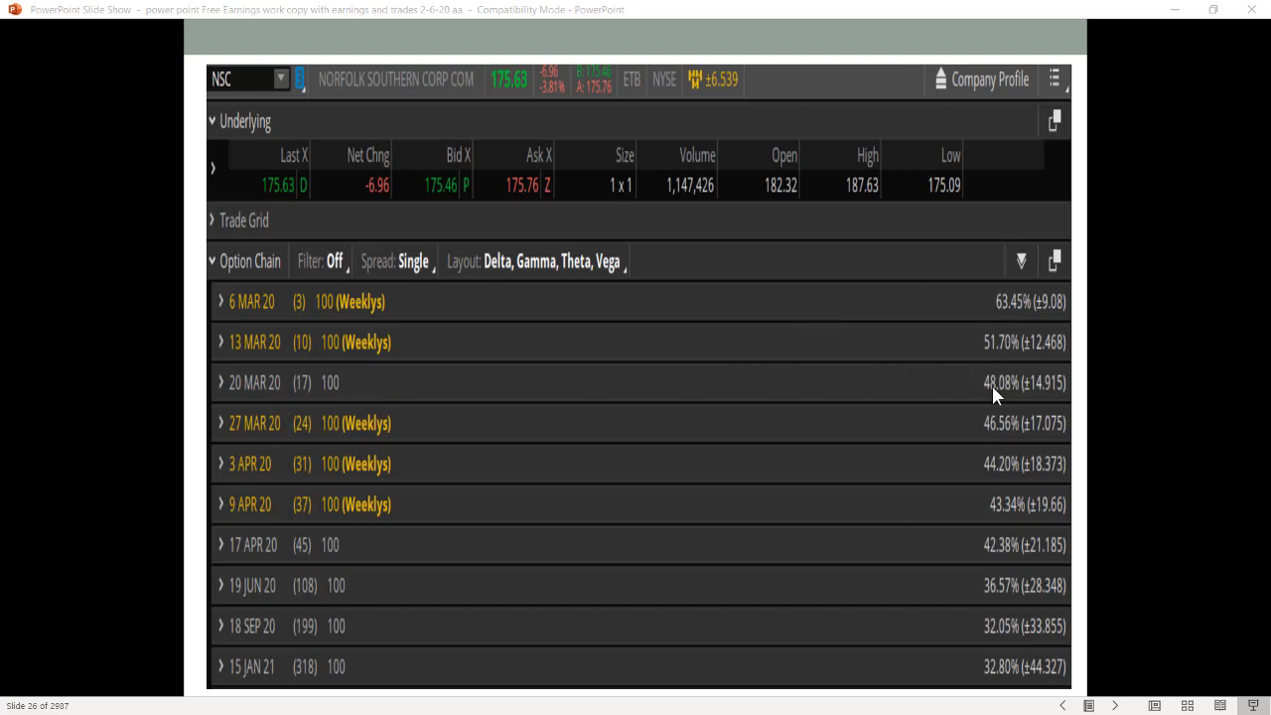
mouse_move(1005, 305)
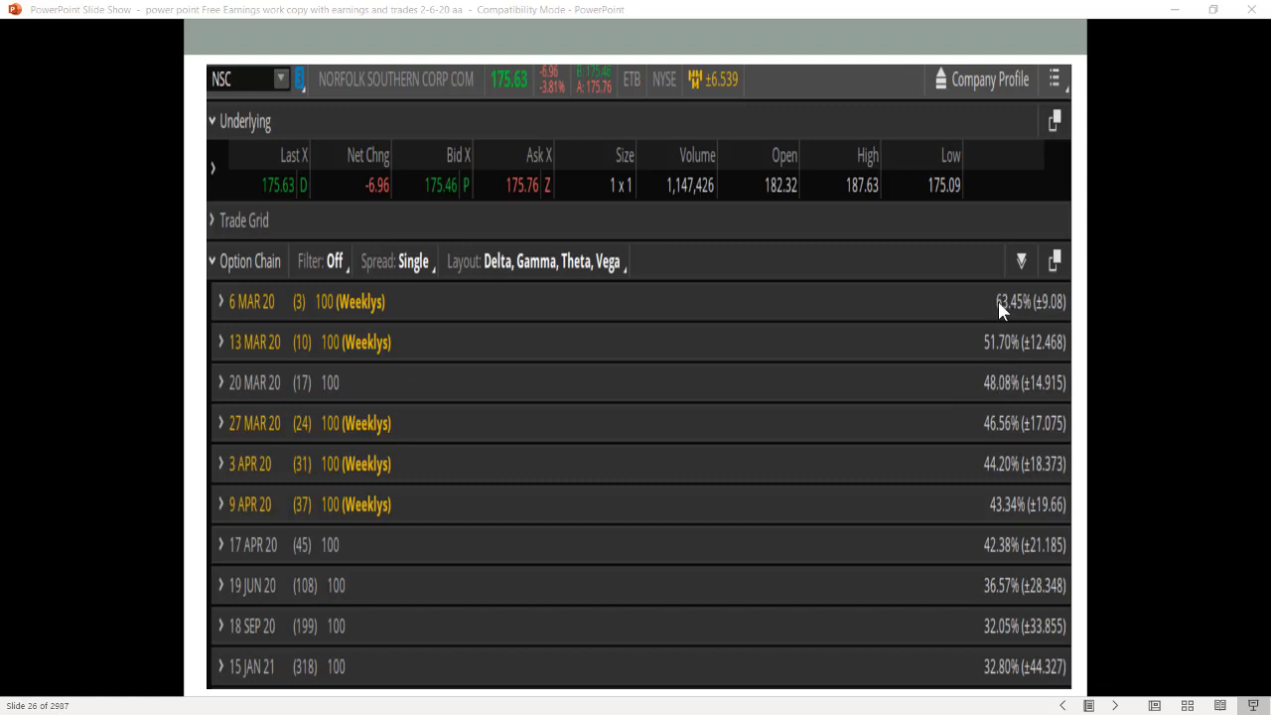
mouse_move(985, 401)
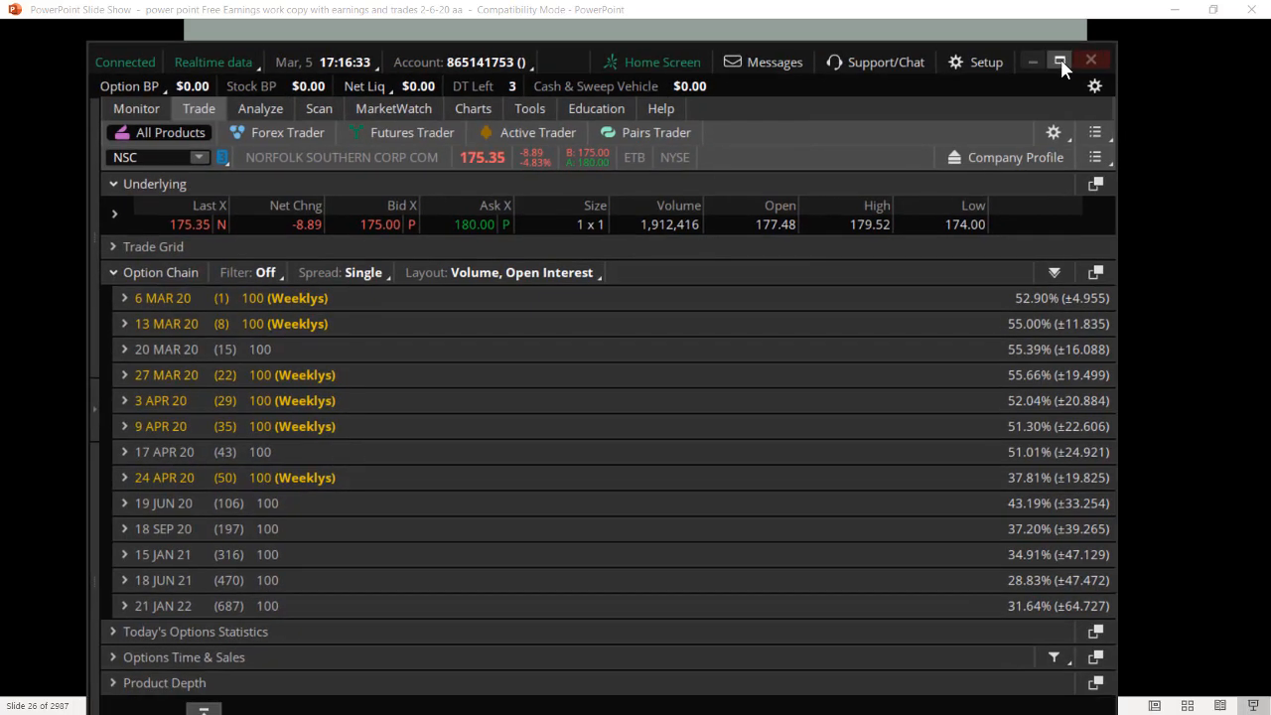
- Maximize thinkorswim and move from the NSC Trade option chain to the Analyze risk profile
click(1060, 60)
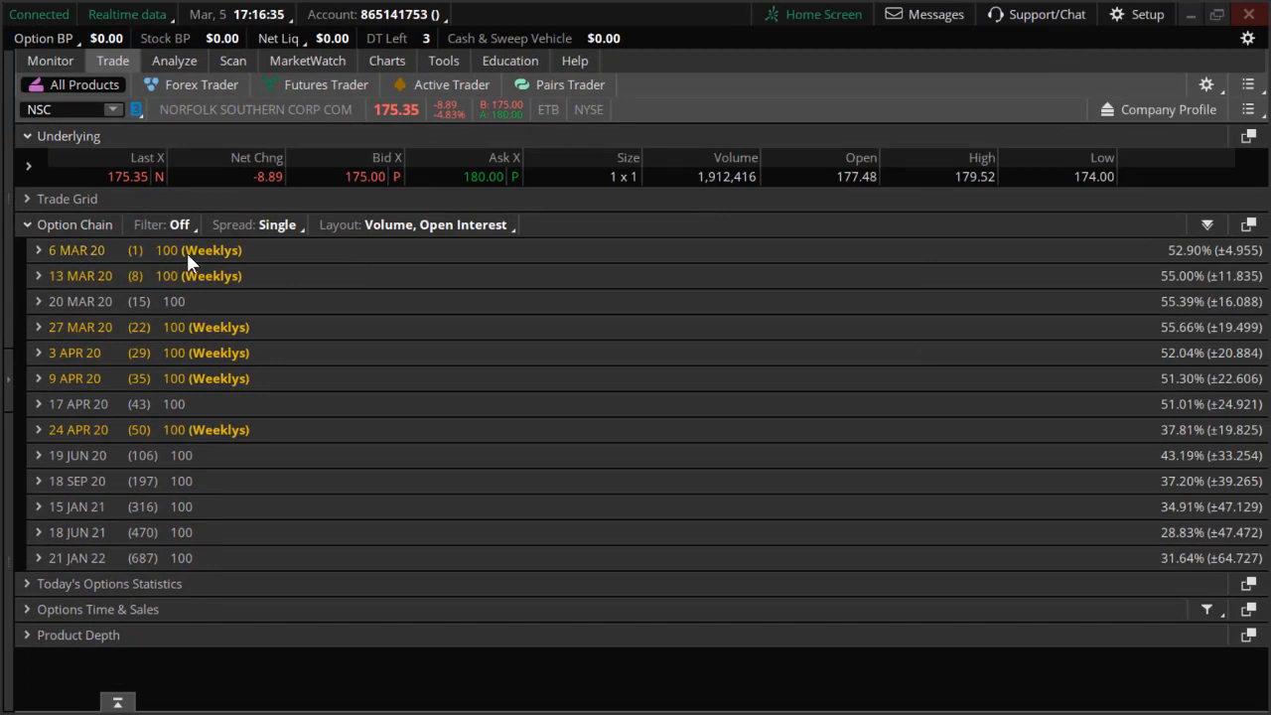
mouse_move(1175, 302)
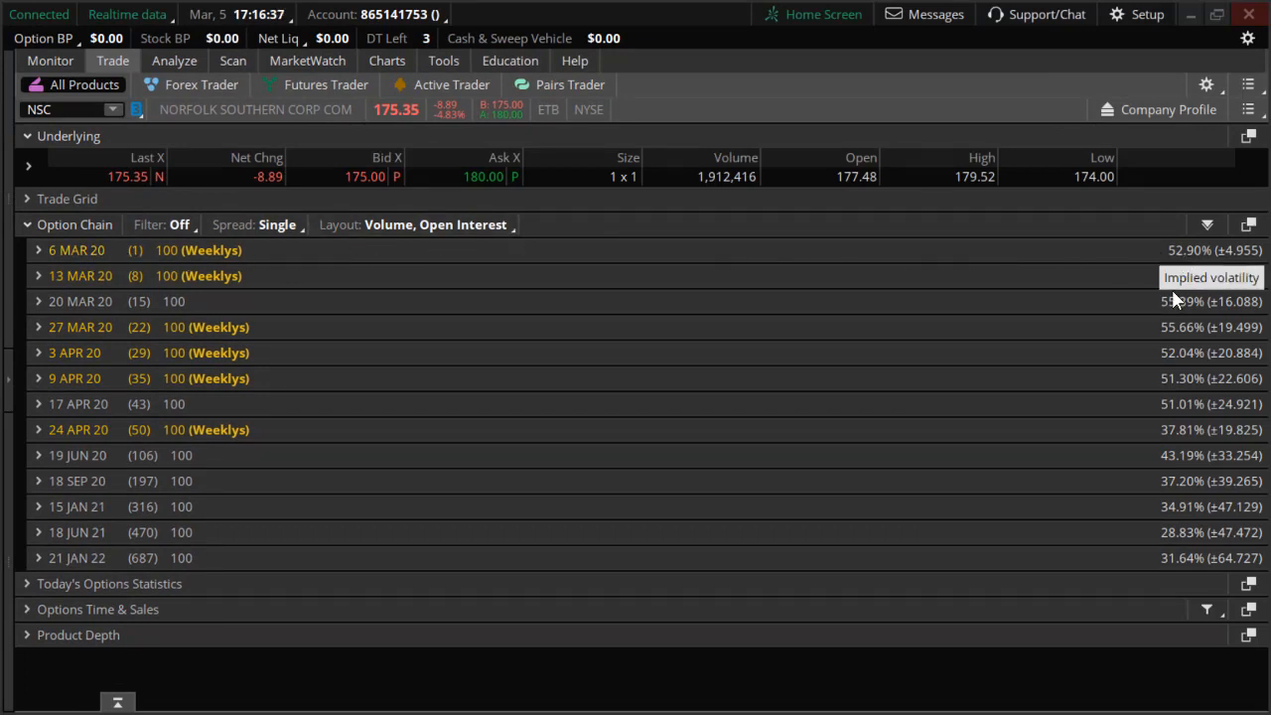
mouse_move(1162, 286)
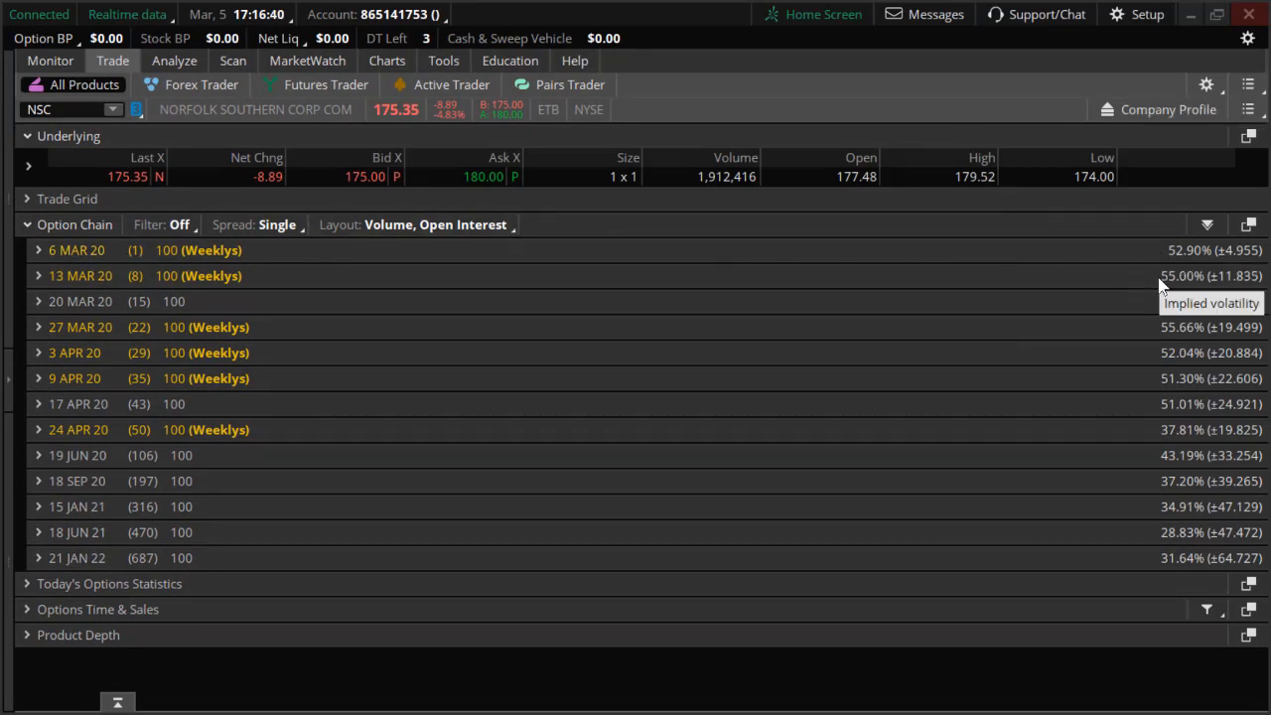
mouse_move(1120, 306)
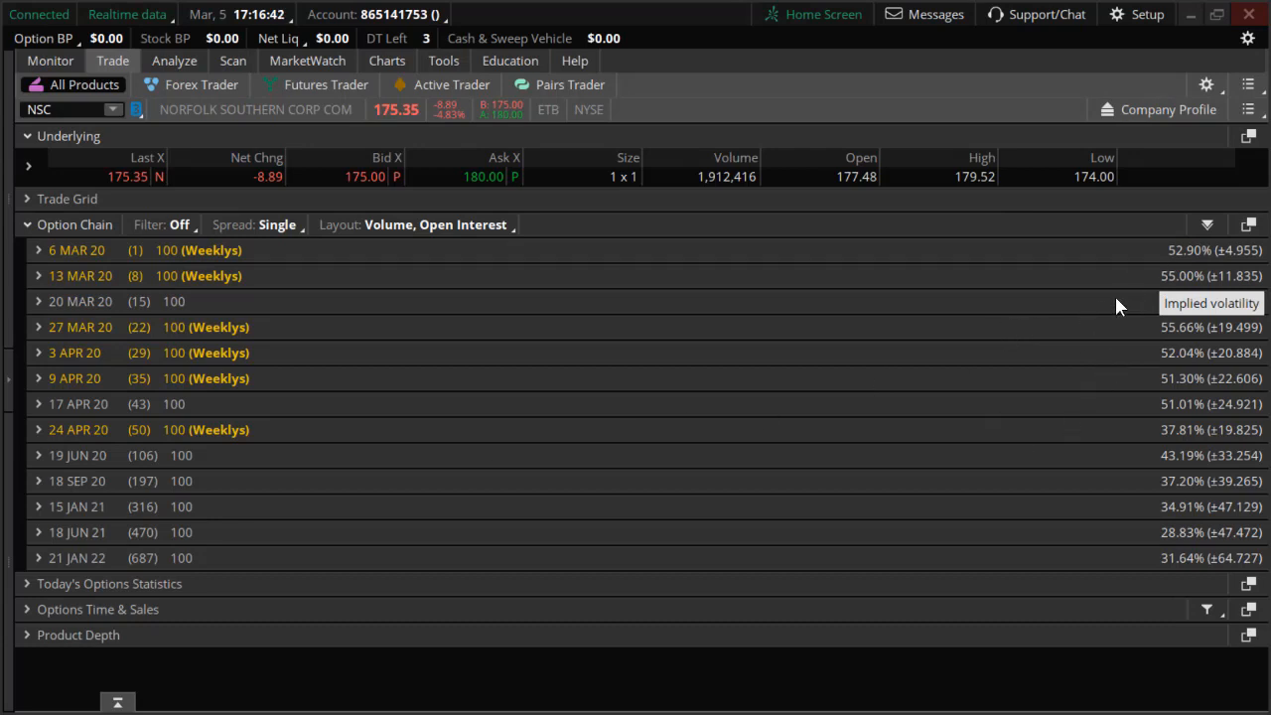
mouse_move(982, 318)
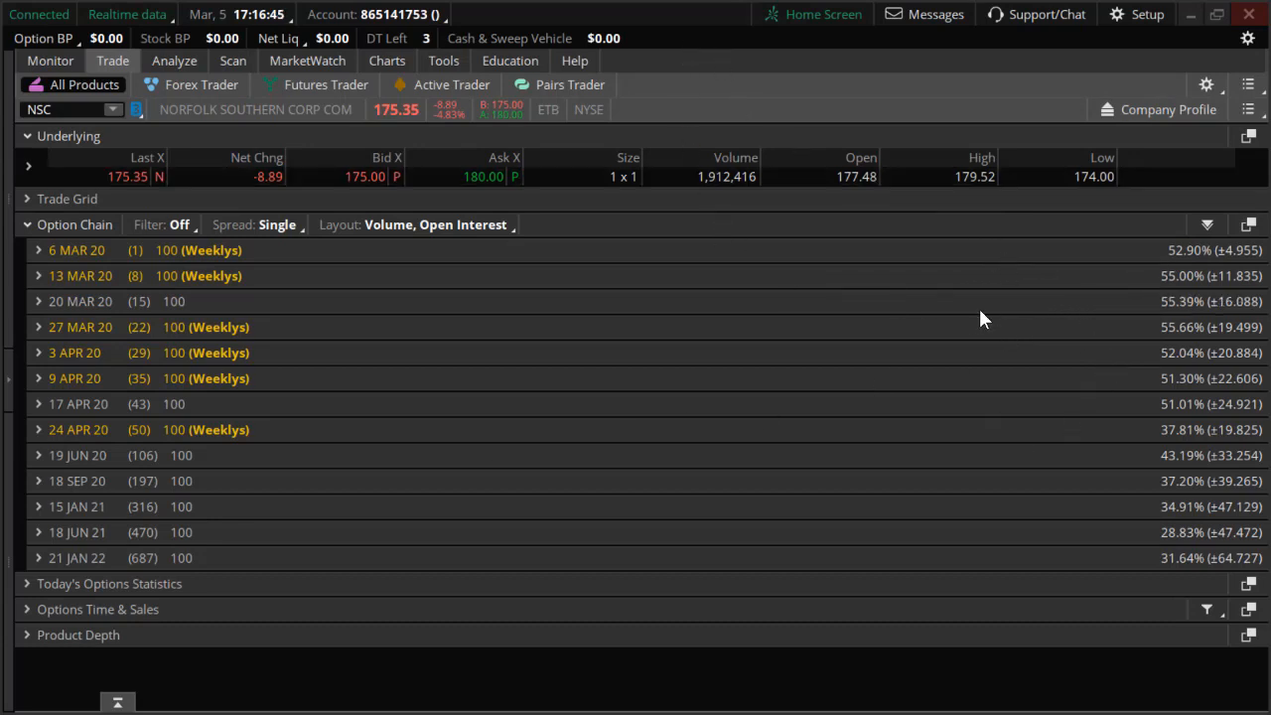
mouse_move(872, 327)
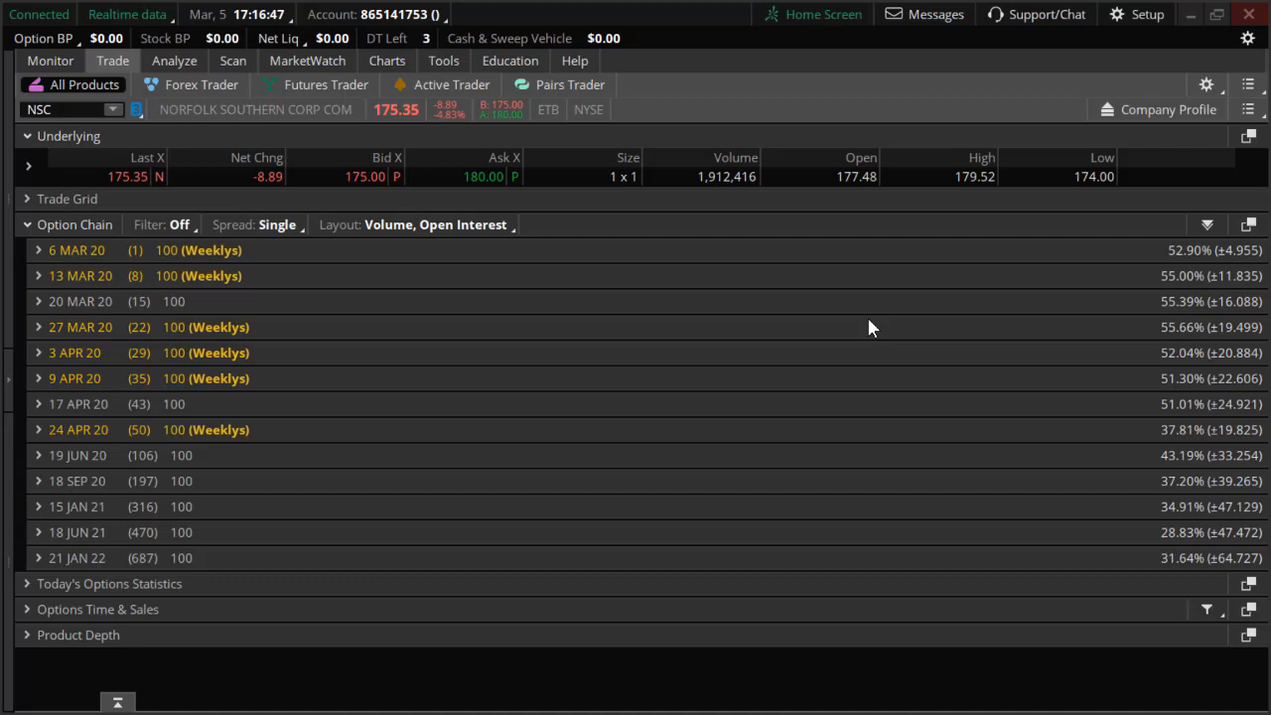
mouse_move(119, 268)
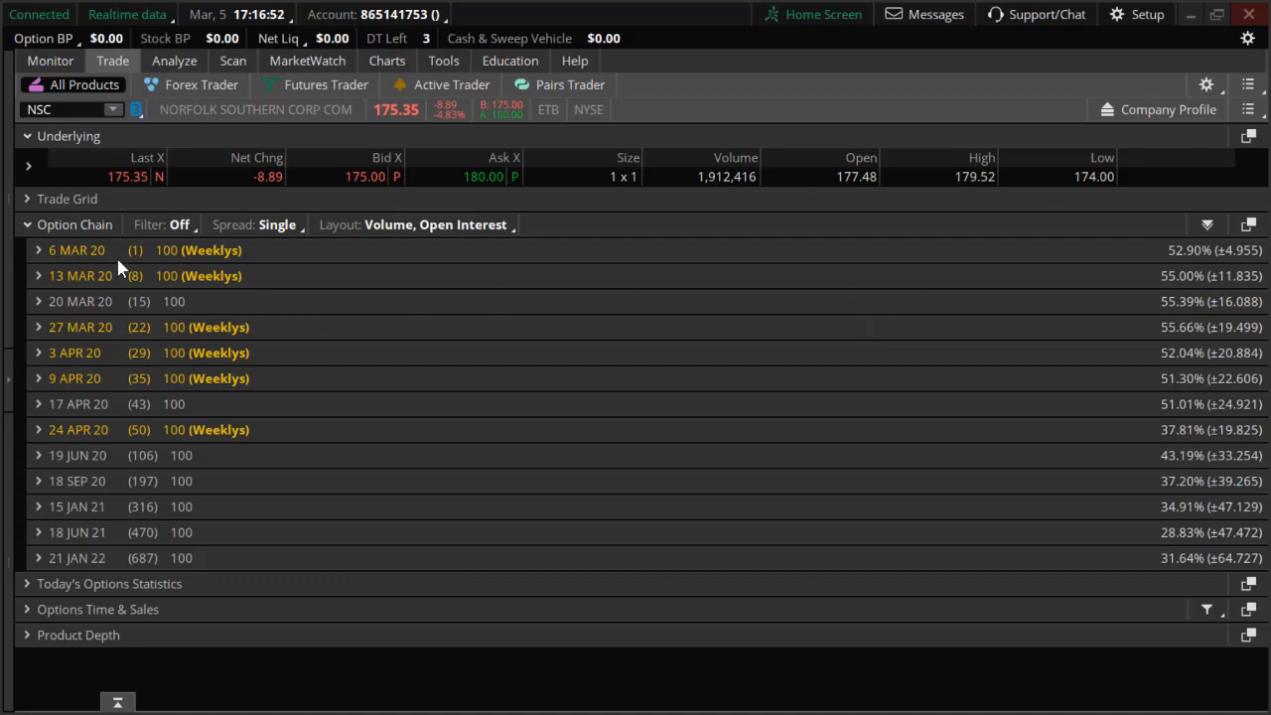
mouse_move(779, 82)
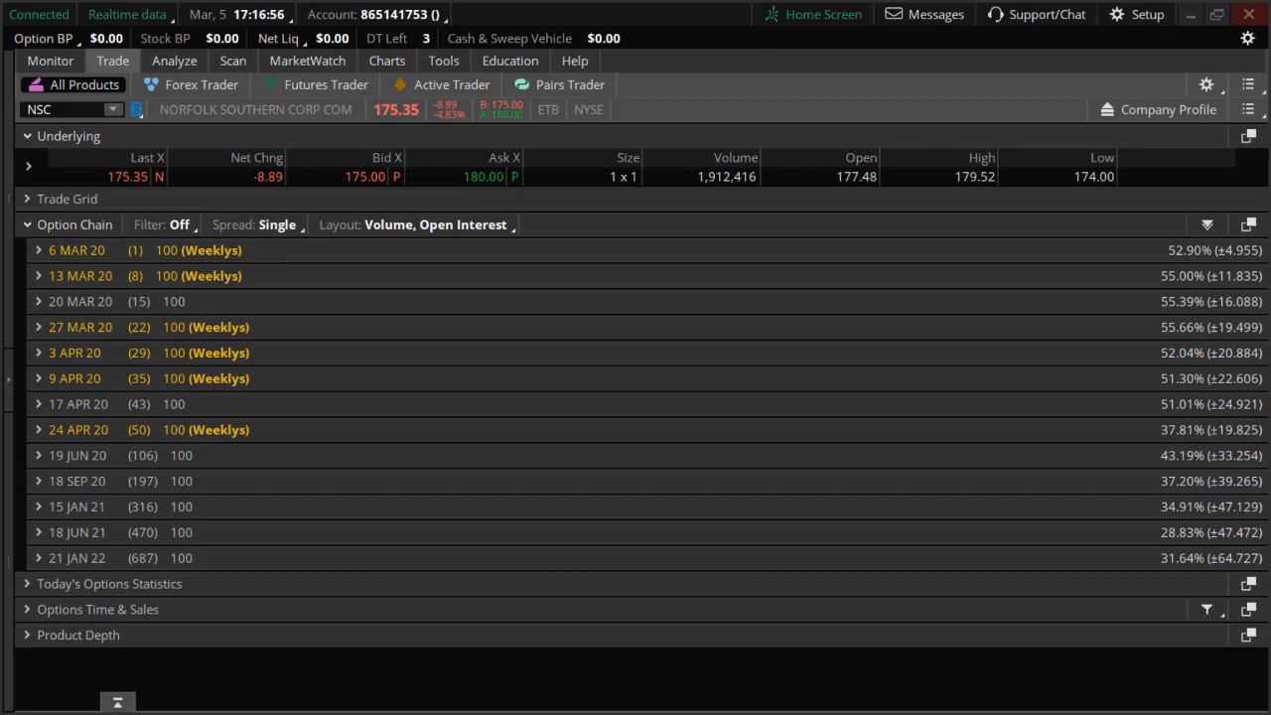
click(175, 61)
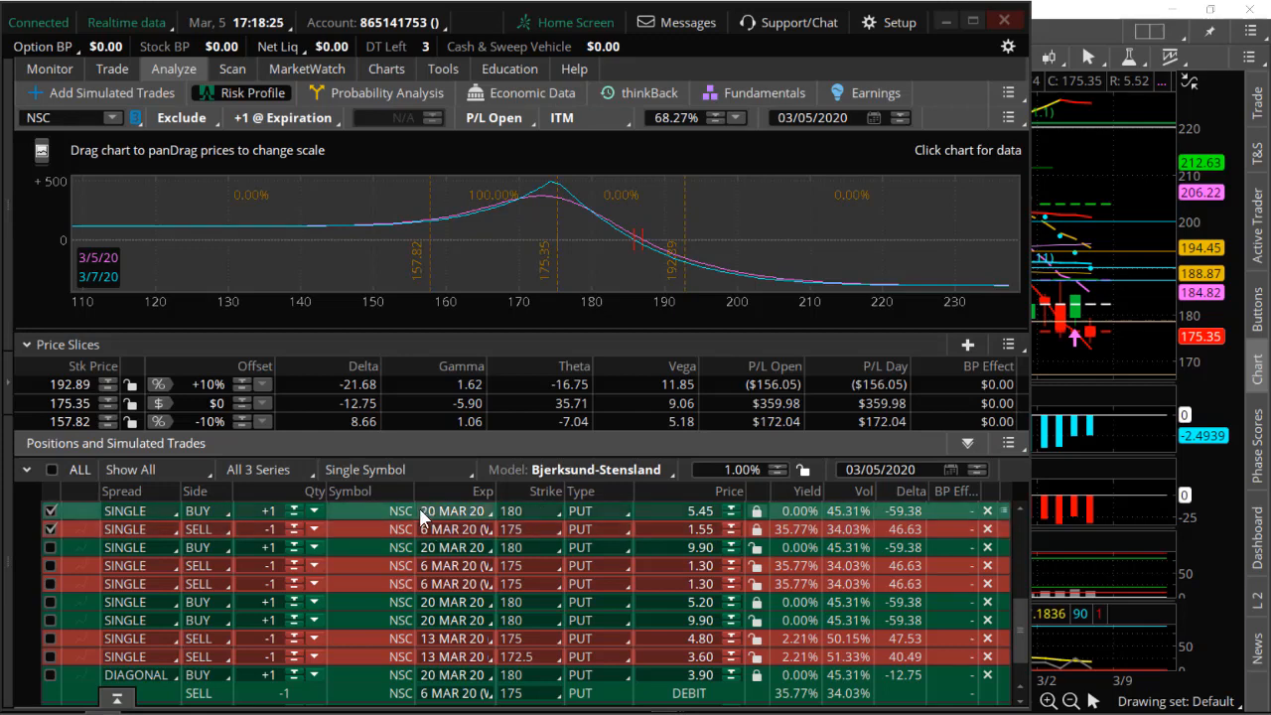
mouse_move(441, 516)
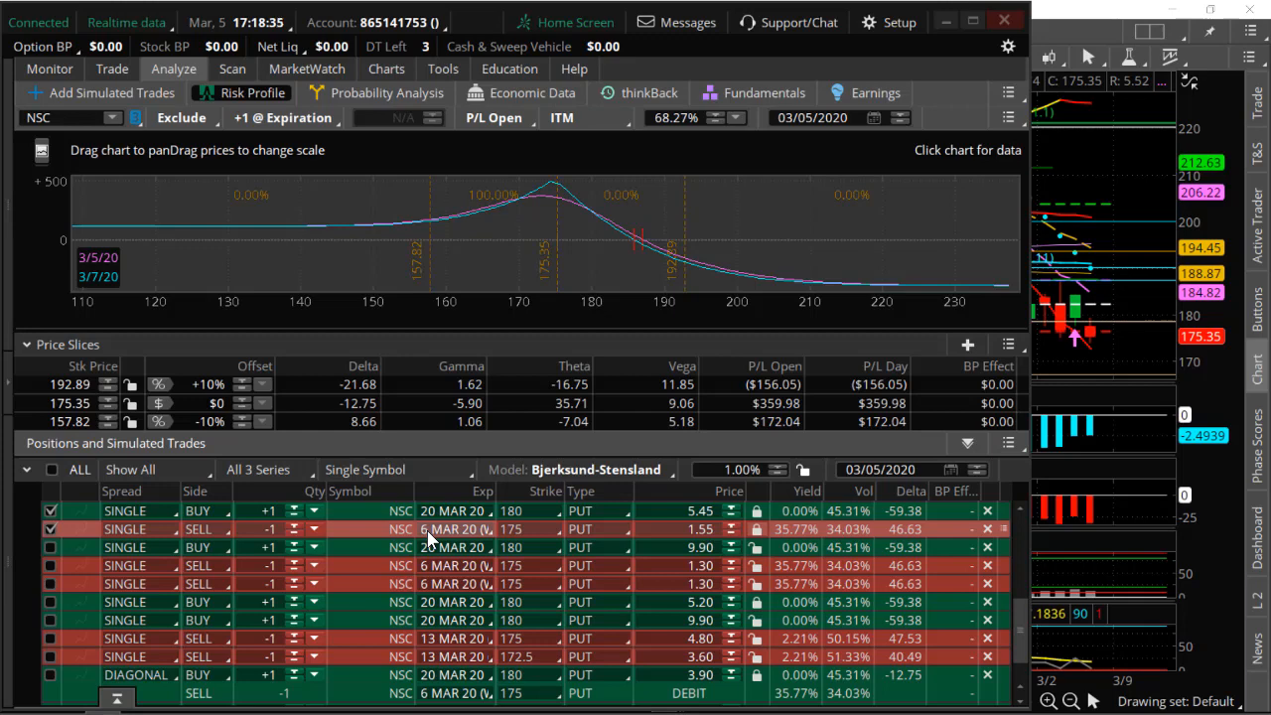
mouse_move(441, 536)
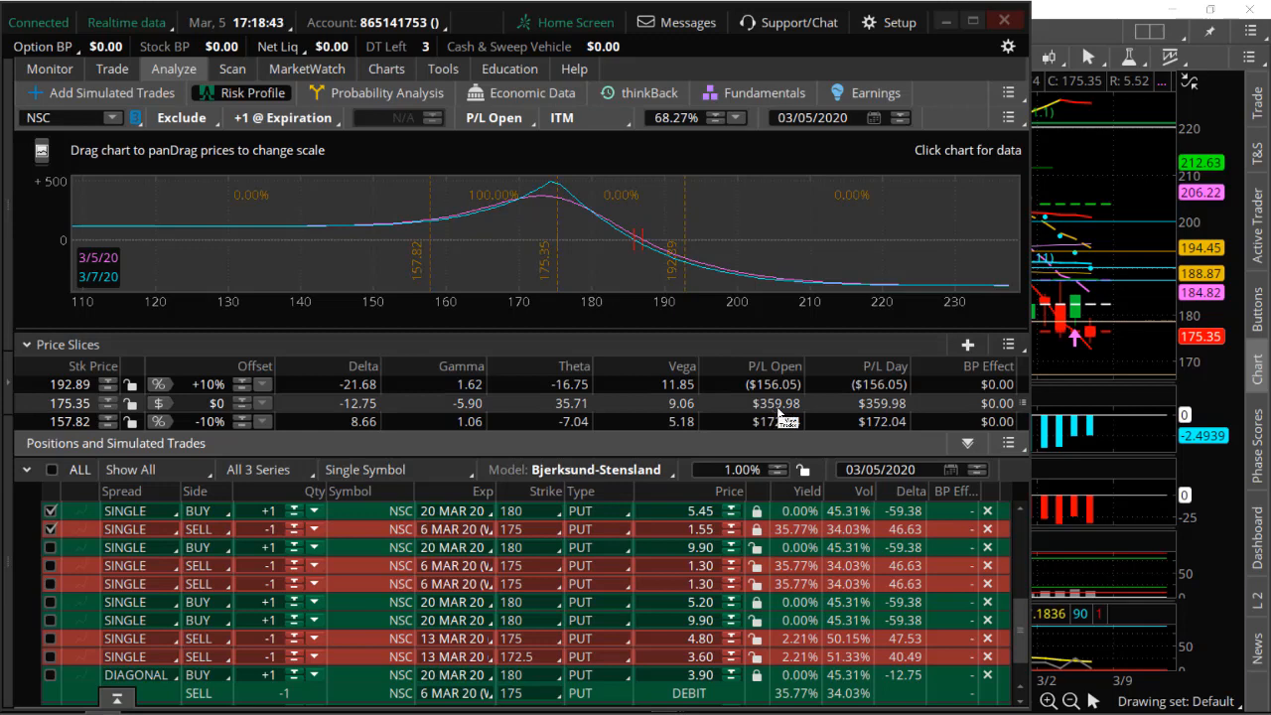
mouse_move(552, 199)
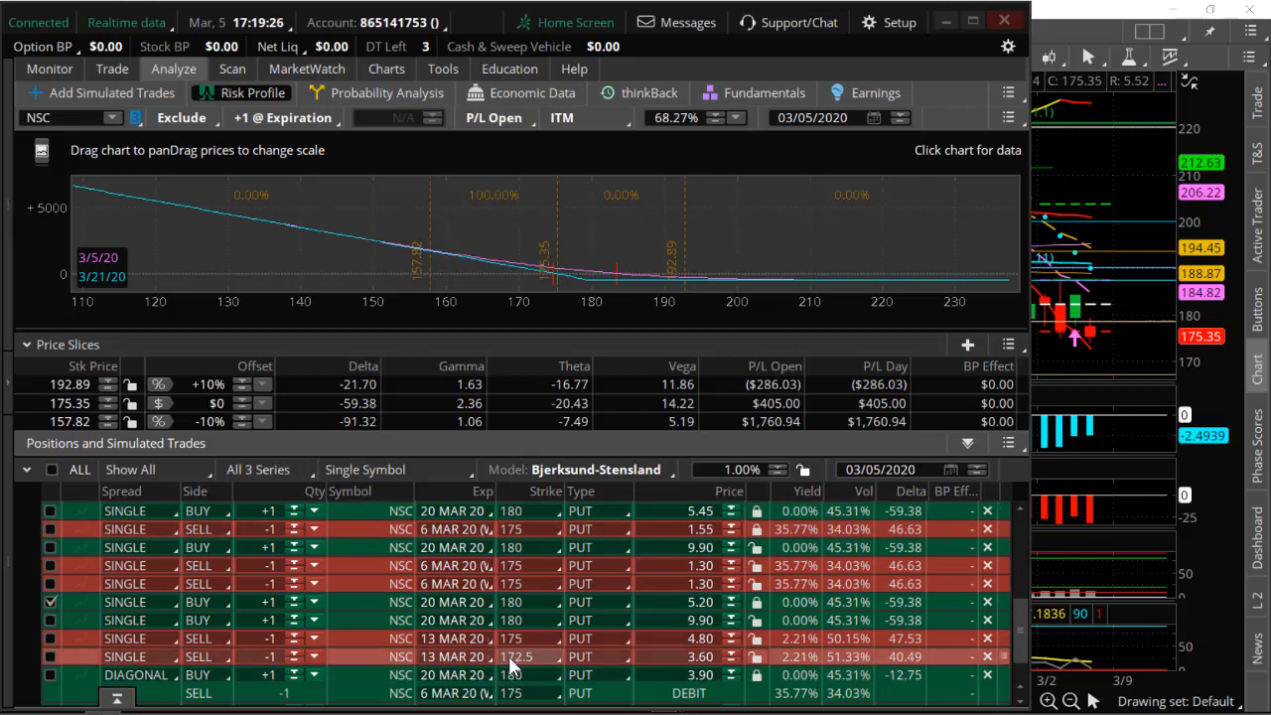
mouse_move(546, 660)
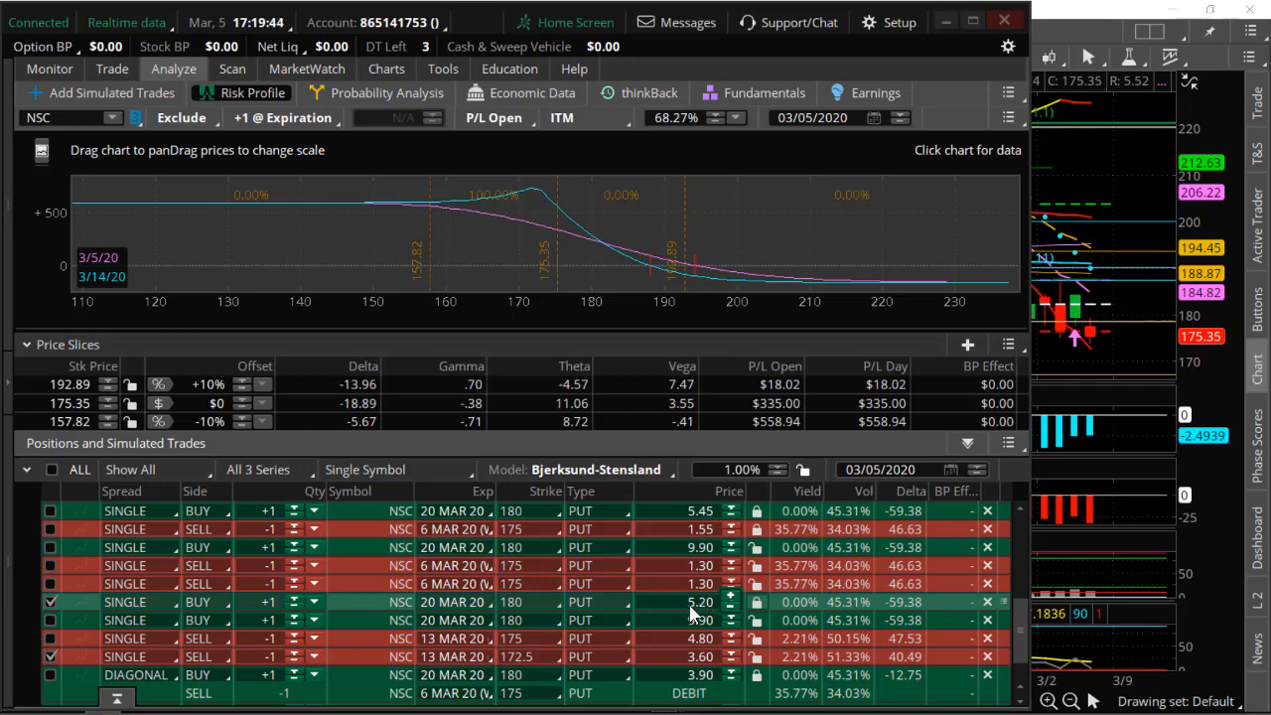
mouse_move(435, 213)
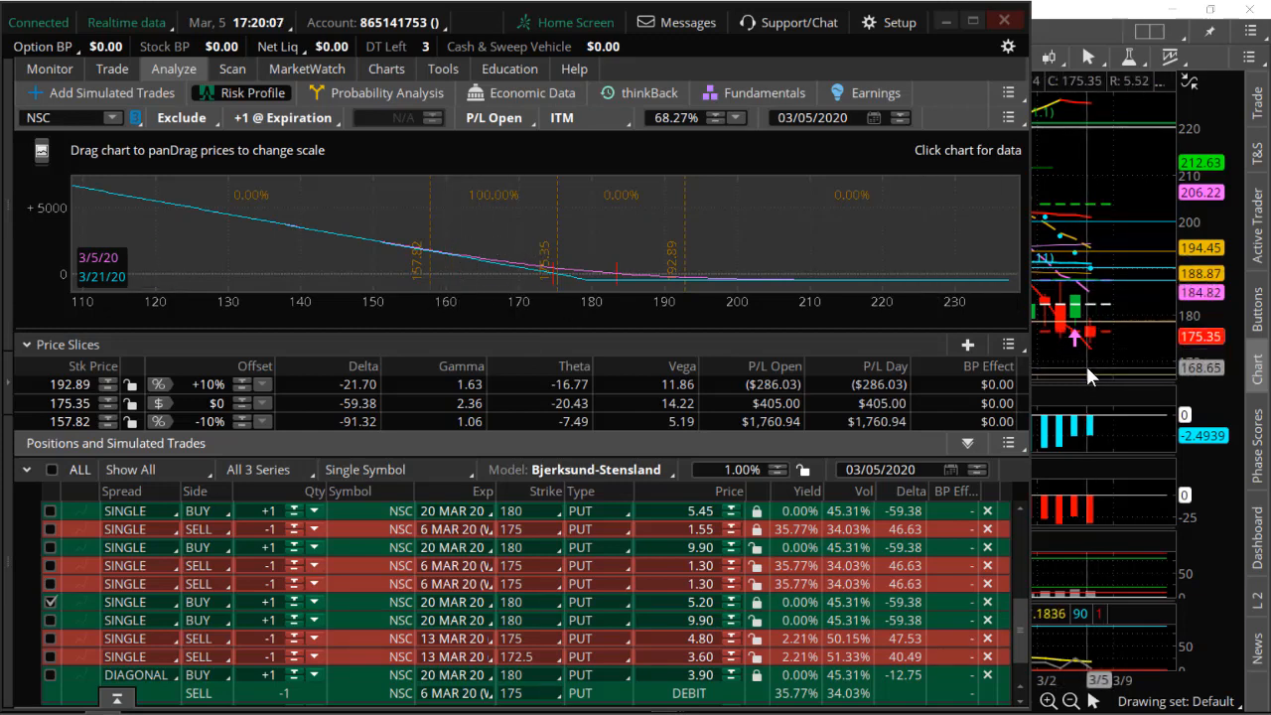
mouse_move(492, 269)
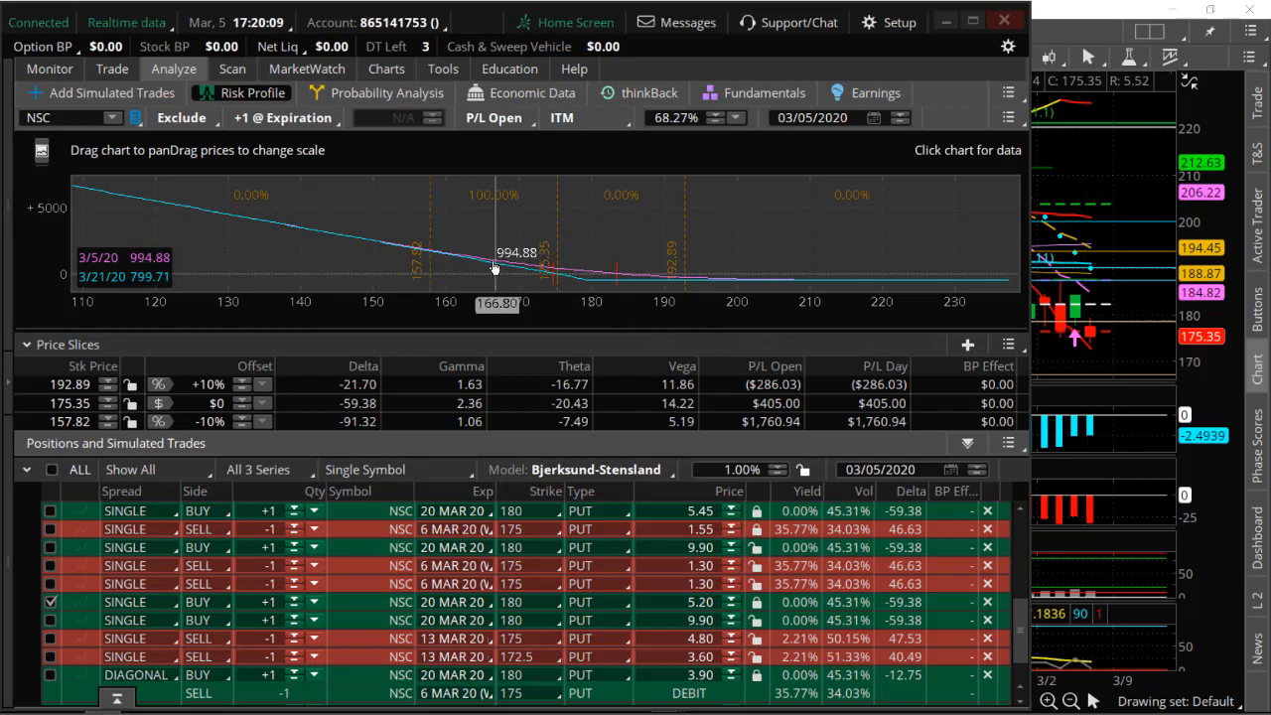